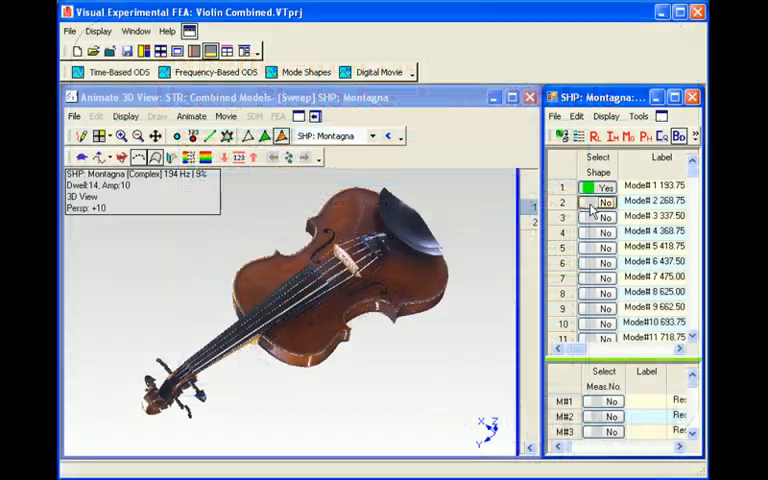
Step: Select mode shape 2 (209 Hz) for animation and render the violin surfaces transparent
{"action": "left_click", "coordinate": [604, 200]}
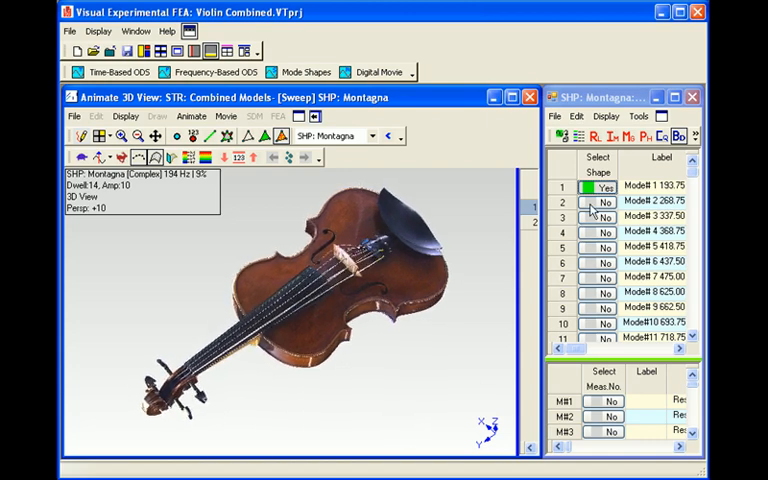
{"action": "left_click", "coordinate": [604, 200]}
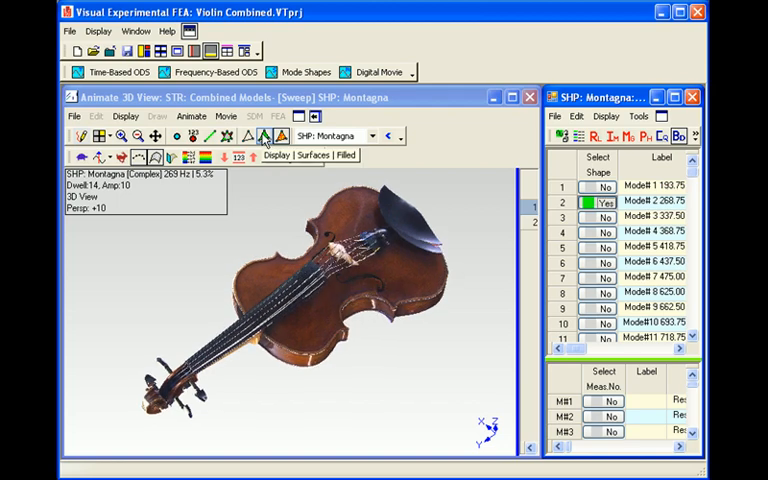
{"action": "left_click", "coordinate": [212, 136]}
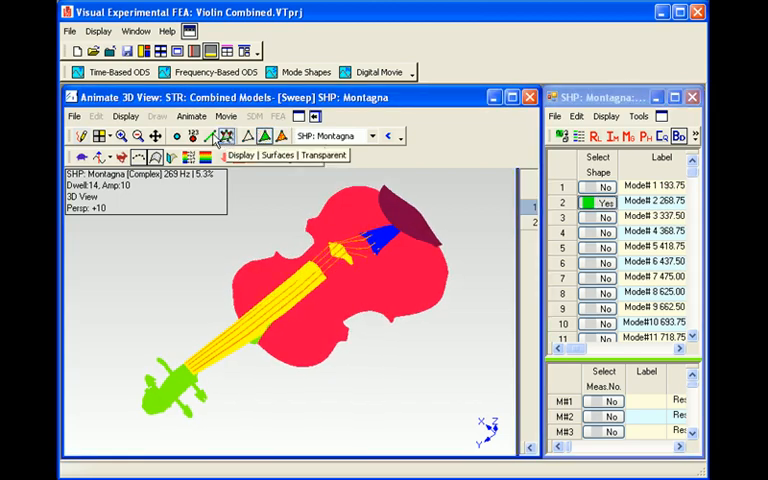